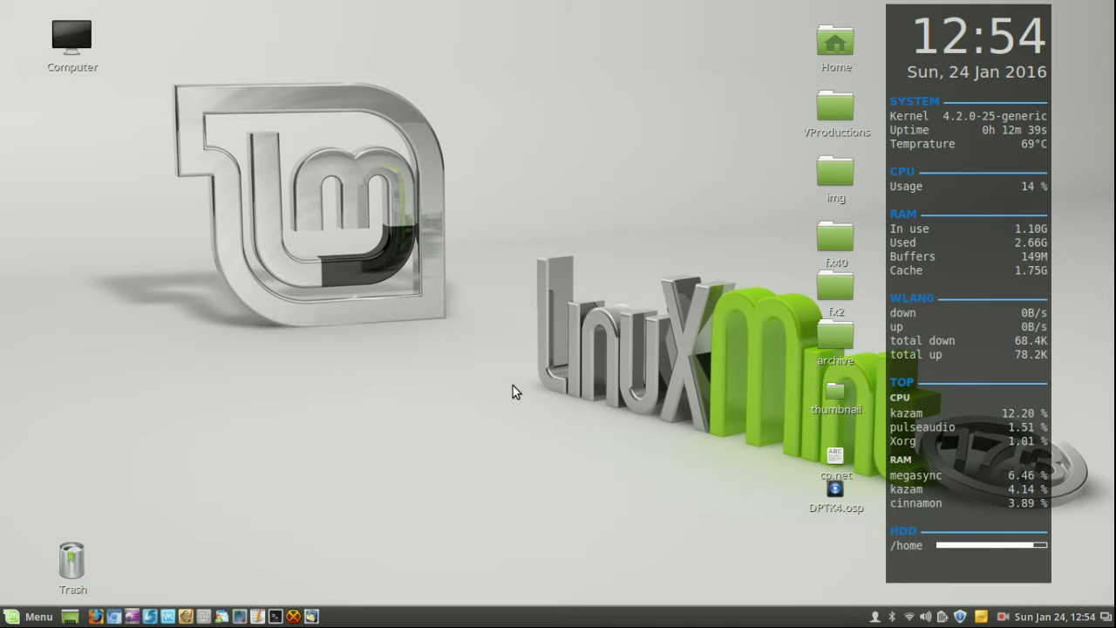
{"action": "mouse_move", "coordinate": [356, 316]}
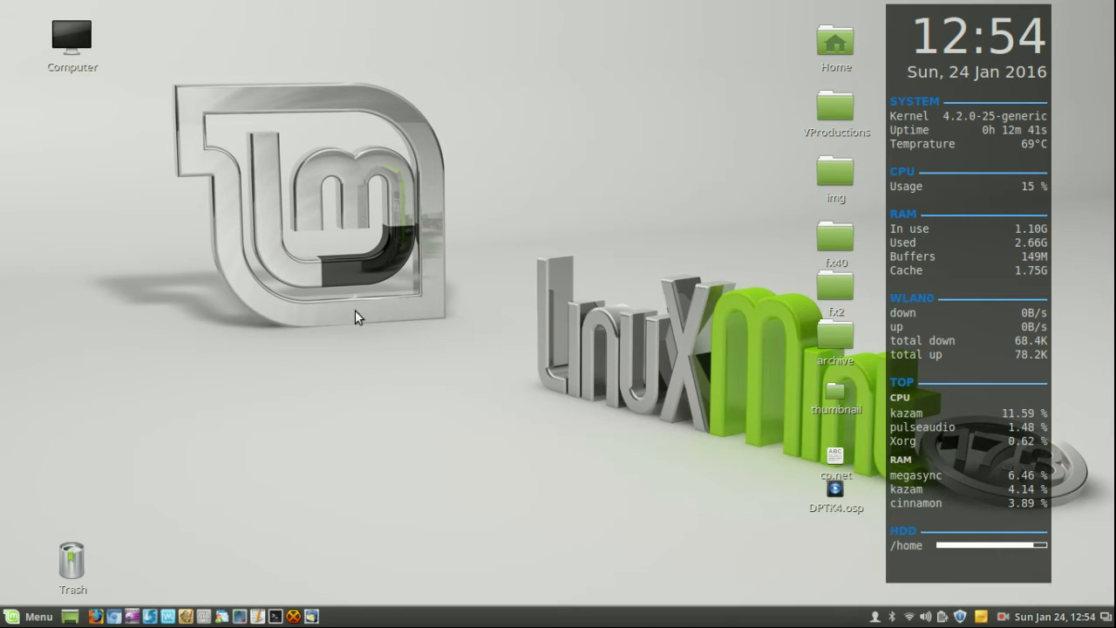
{"action": "mouse_move", "coordinate": [370, 225]}
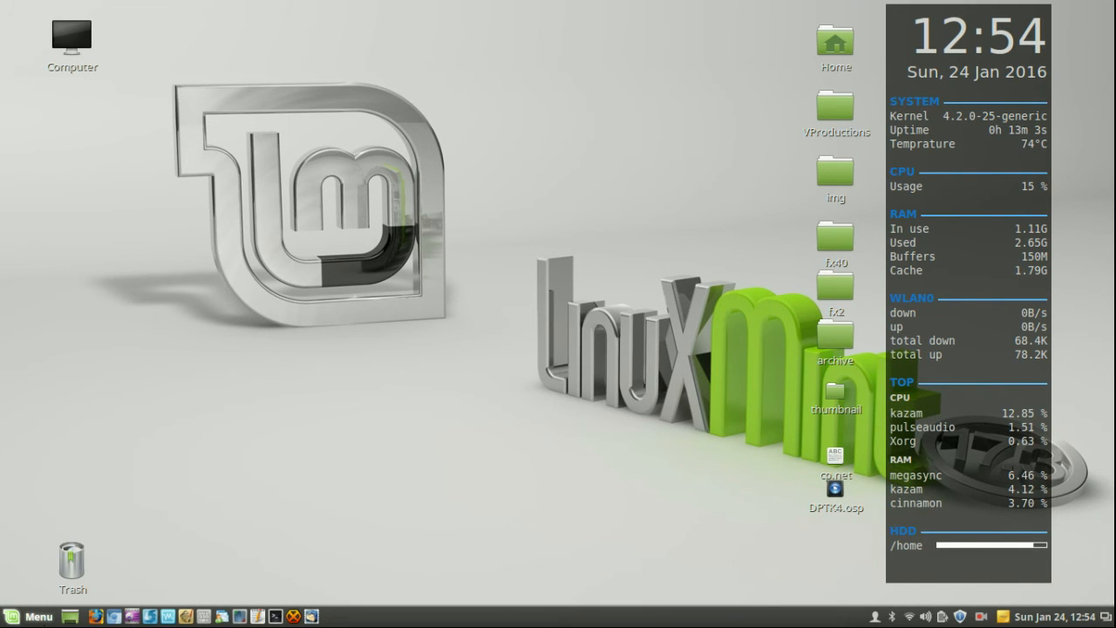
Open the Cinnamon application menu showing All Applications and their categories.
{"action": "left_click", "coordinate": [28, 617]}
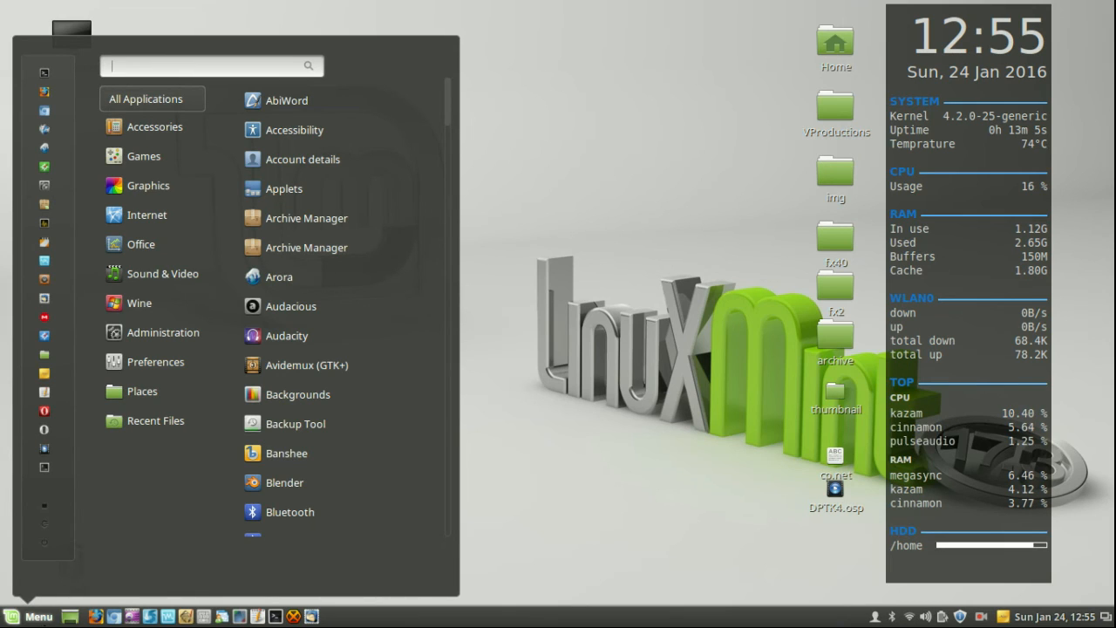